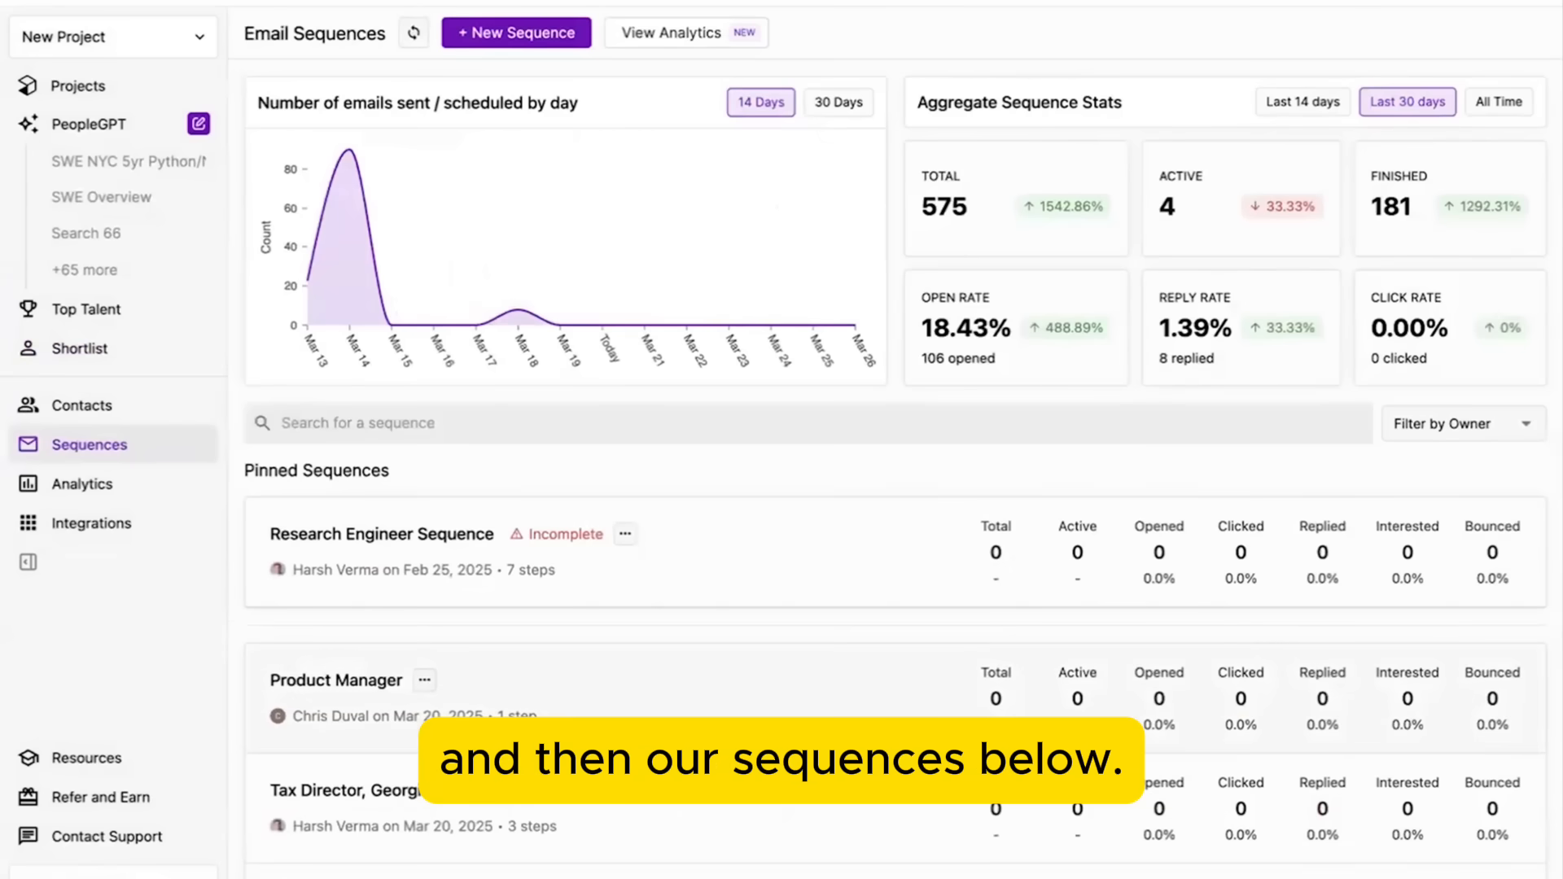
pyautogui.moveTo(349, 280)
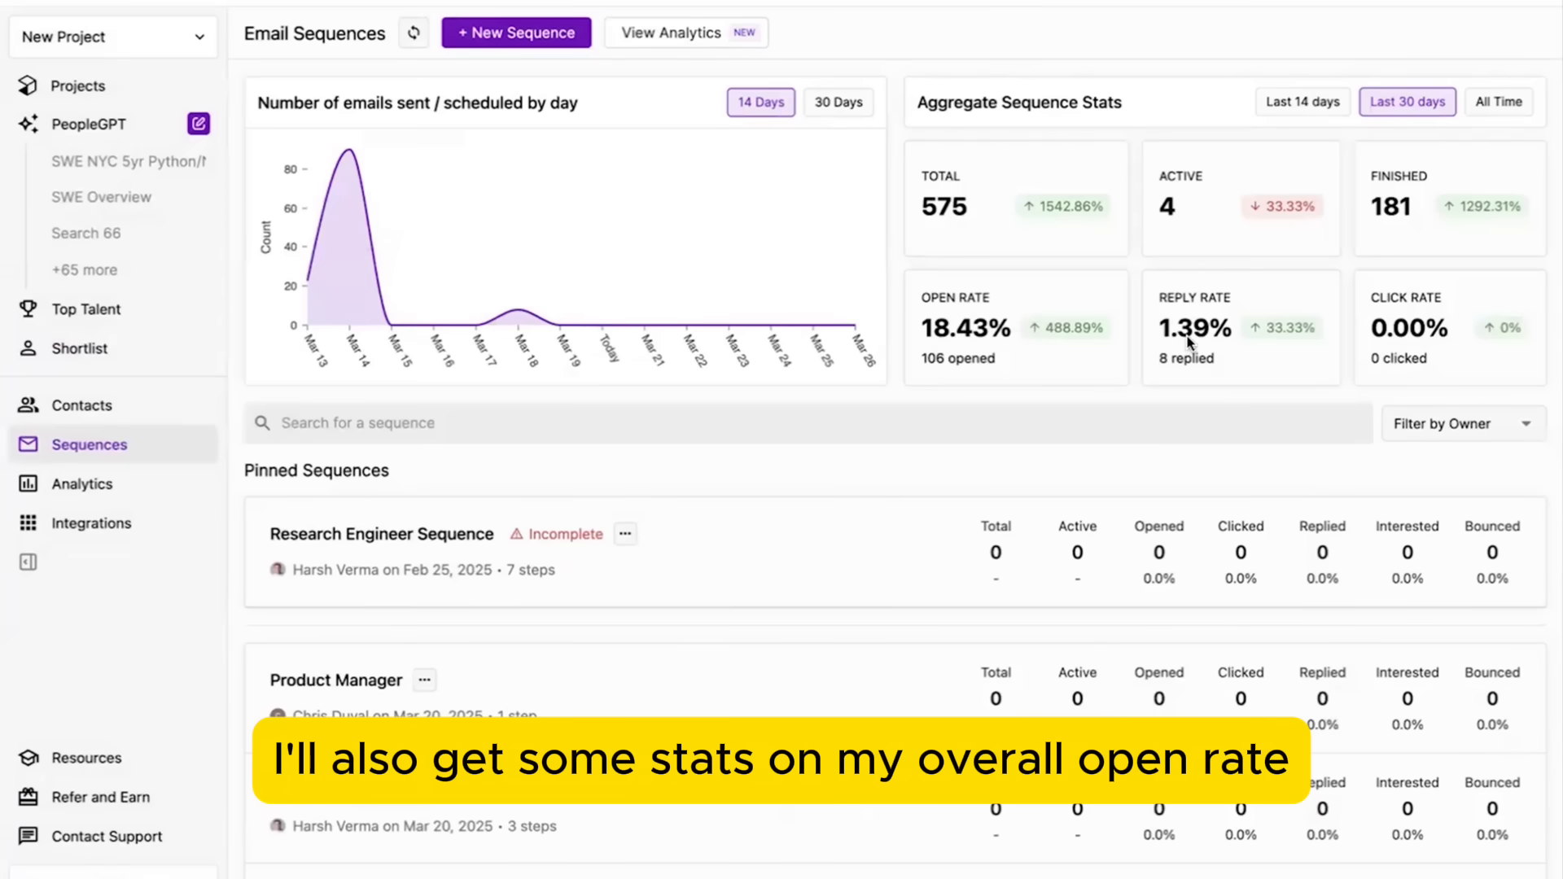
pyautogui.scroll(-3)
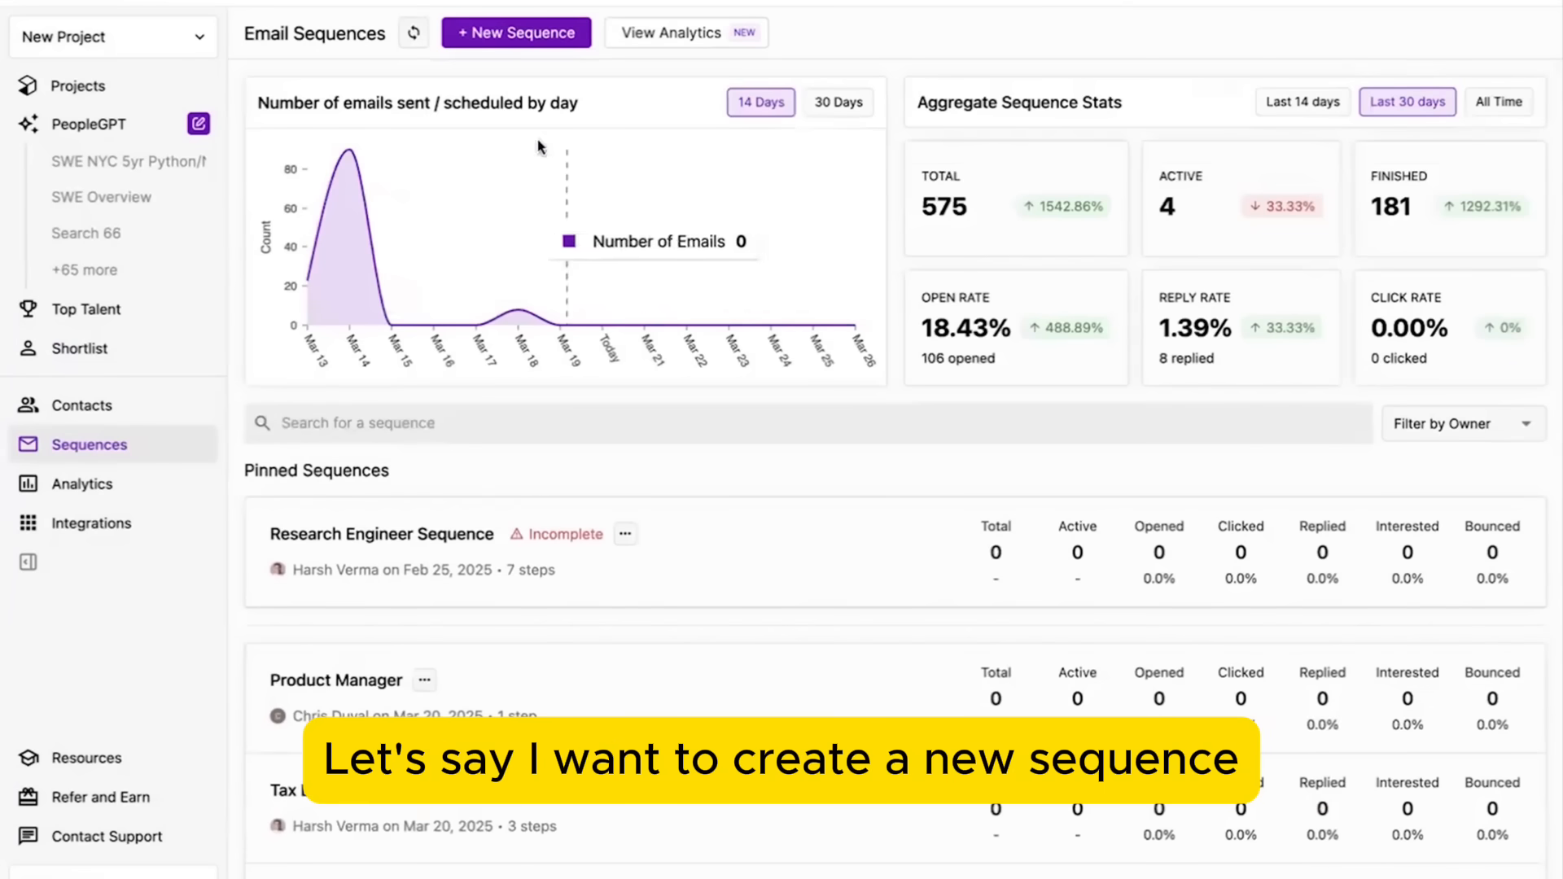
pyautogui.click(515, 33)
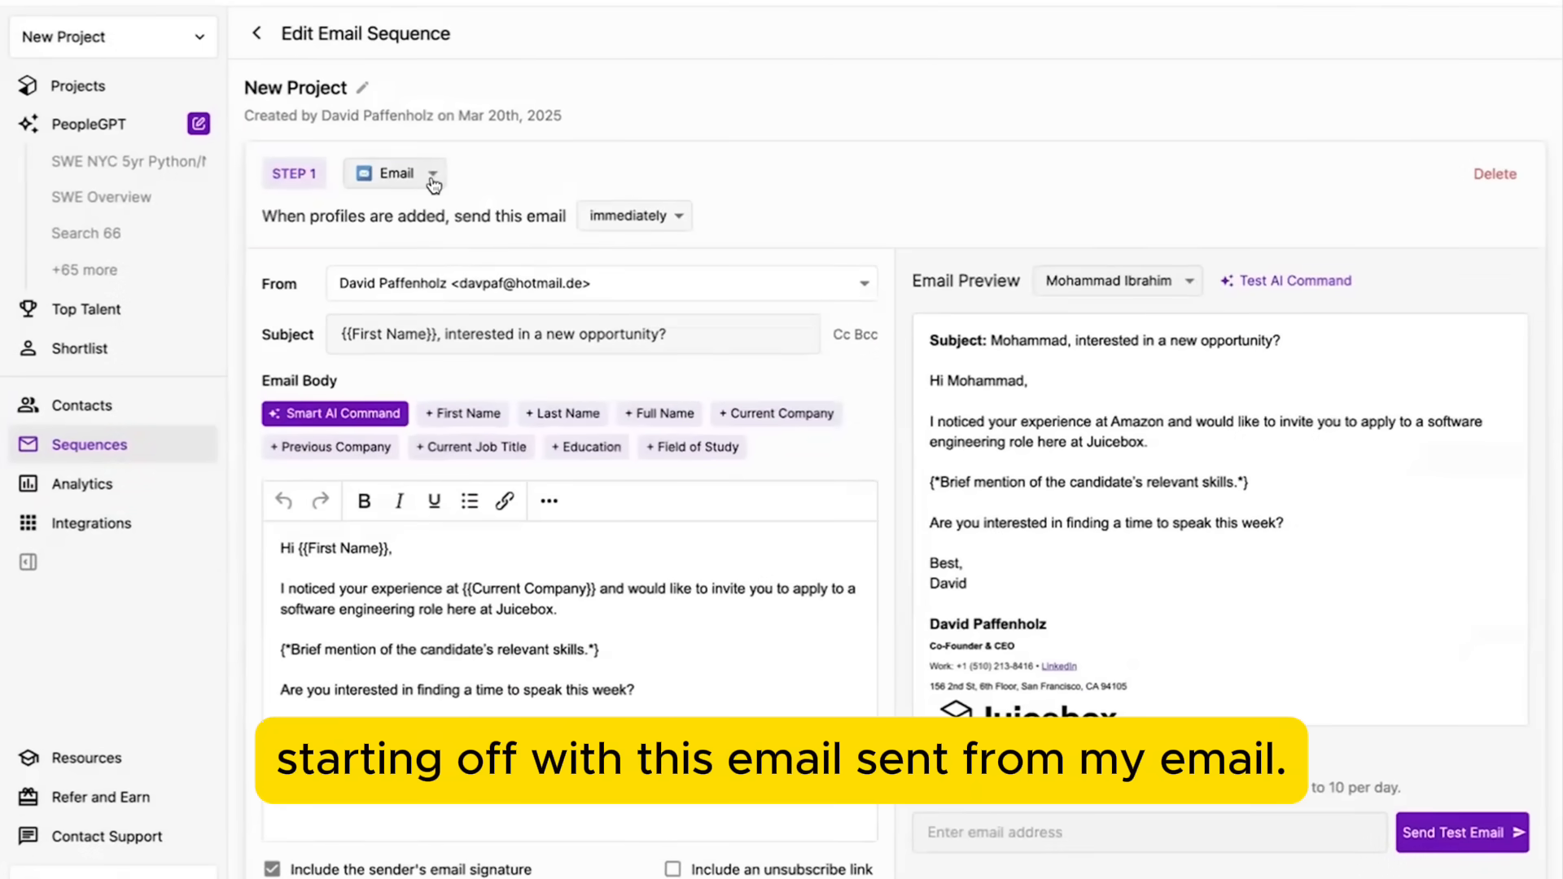
pyautogui.click(598, 284)
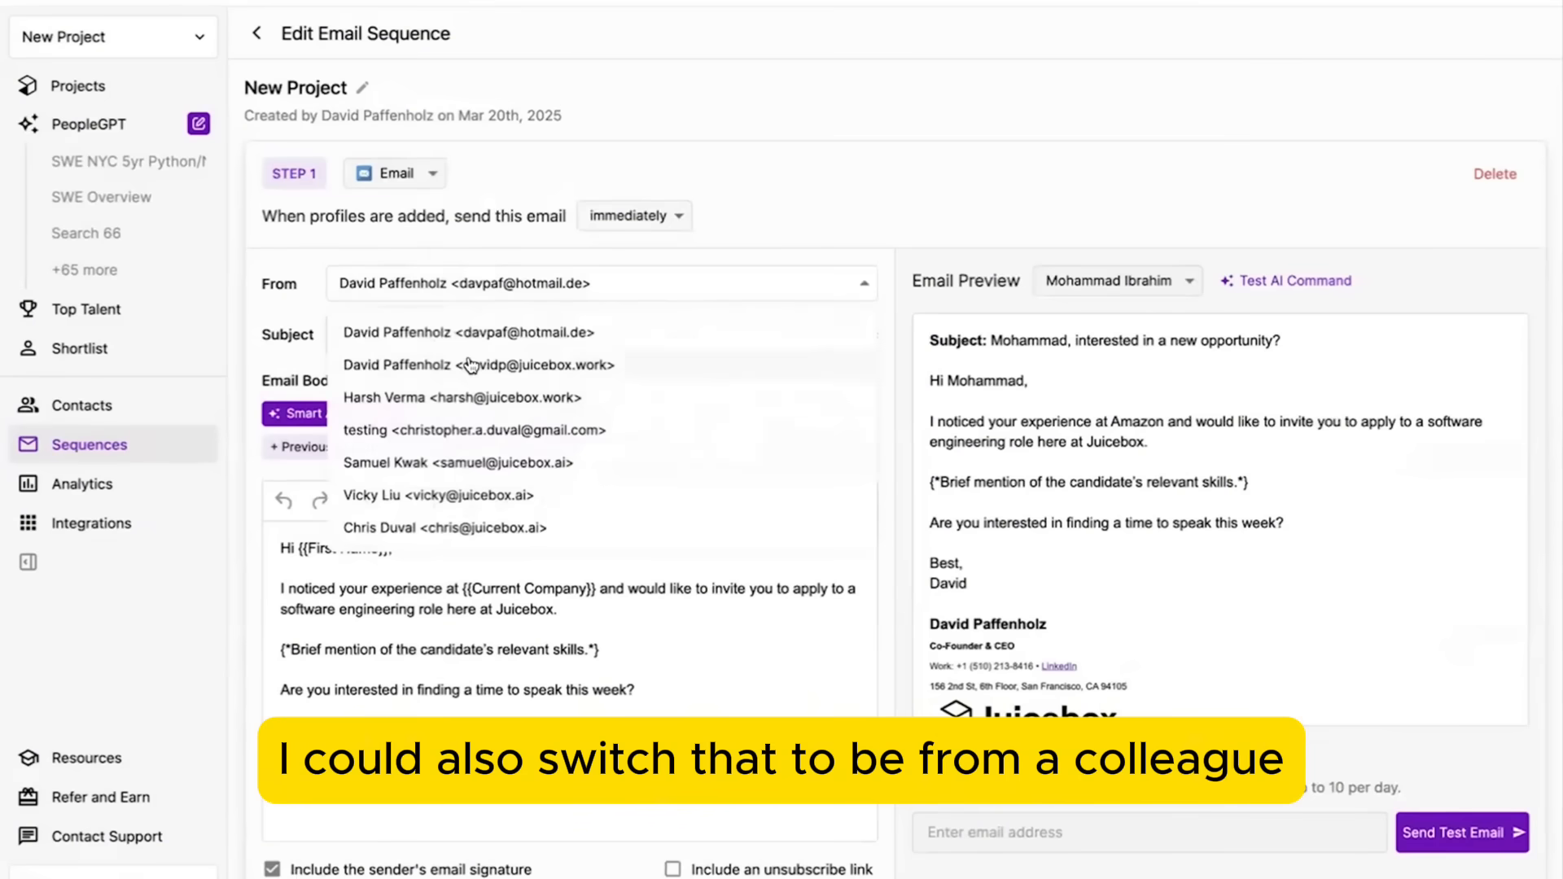
pyautogui.click(461, 396)
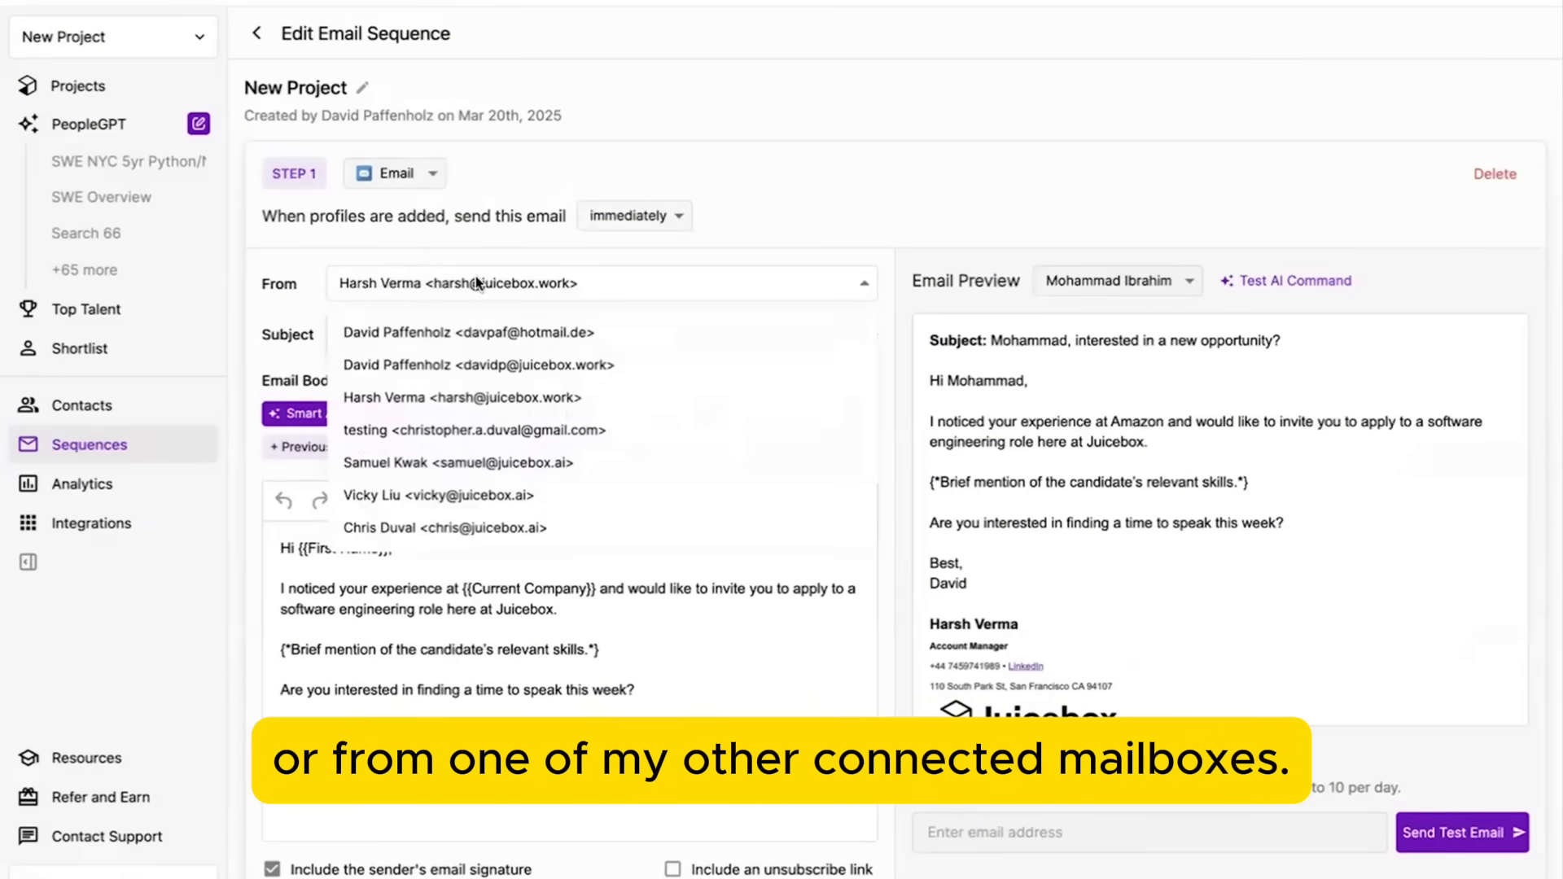
pyautogui.click(469, 364)
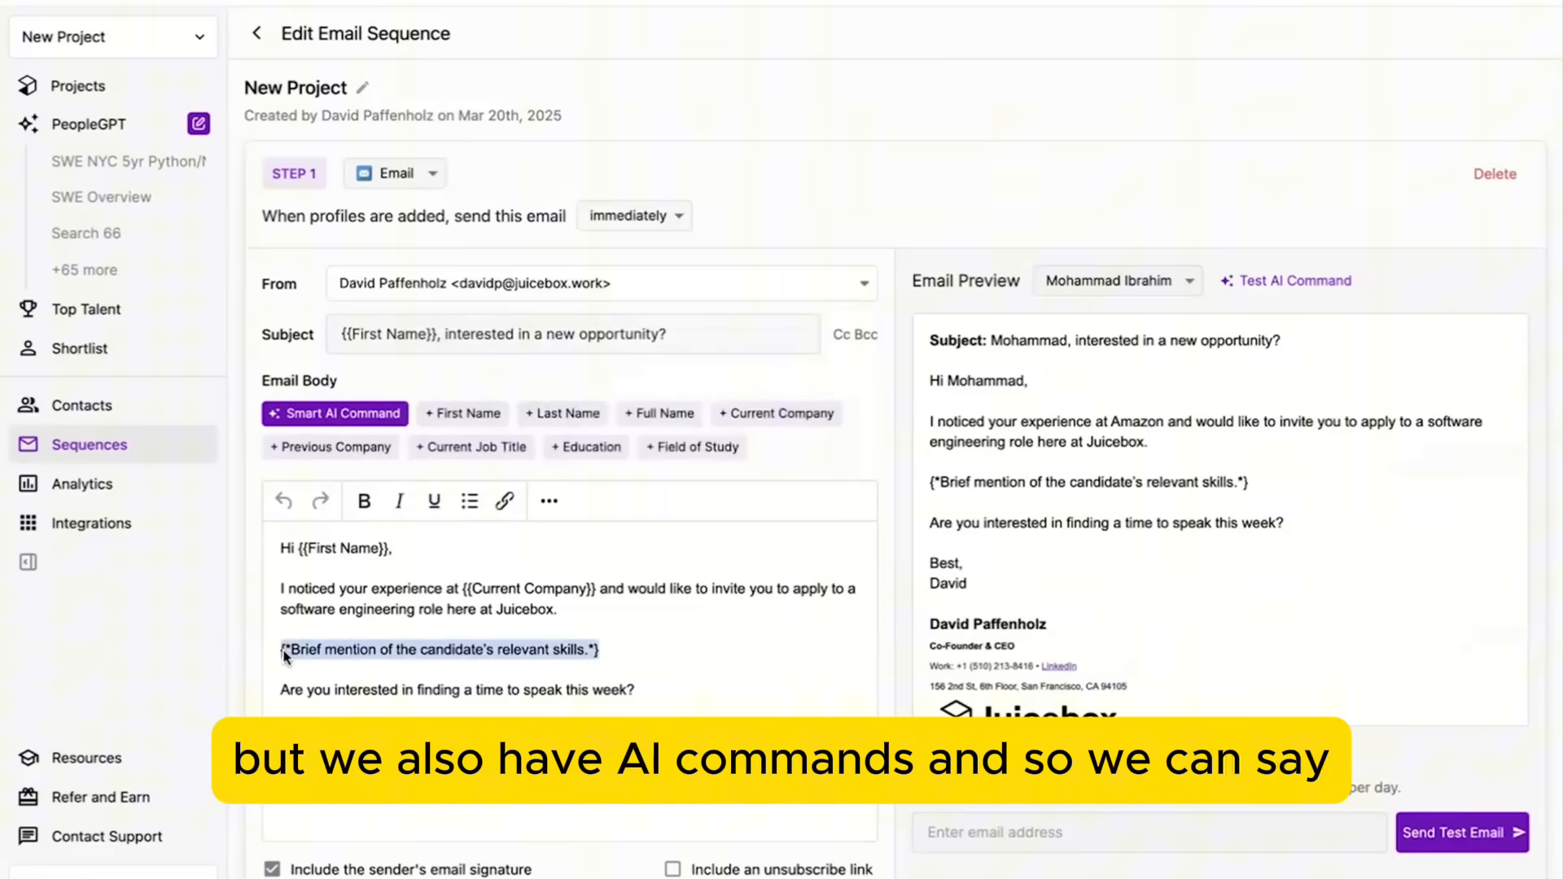
# Step: Rework the {*…*} AI command to focus on backend systems and test its output
pyautogui.click(334, 413)
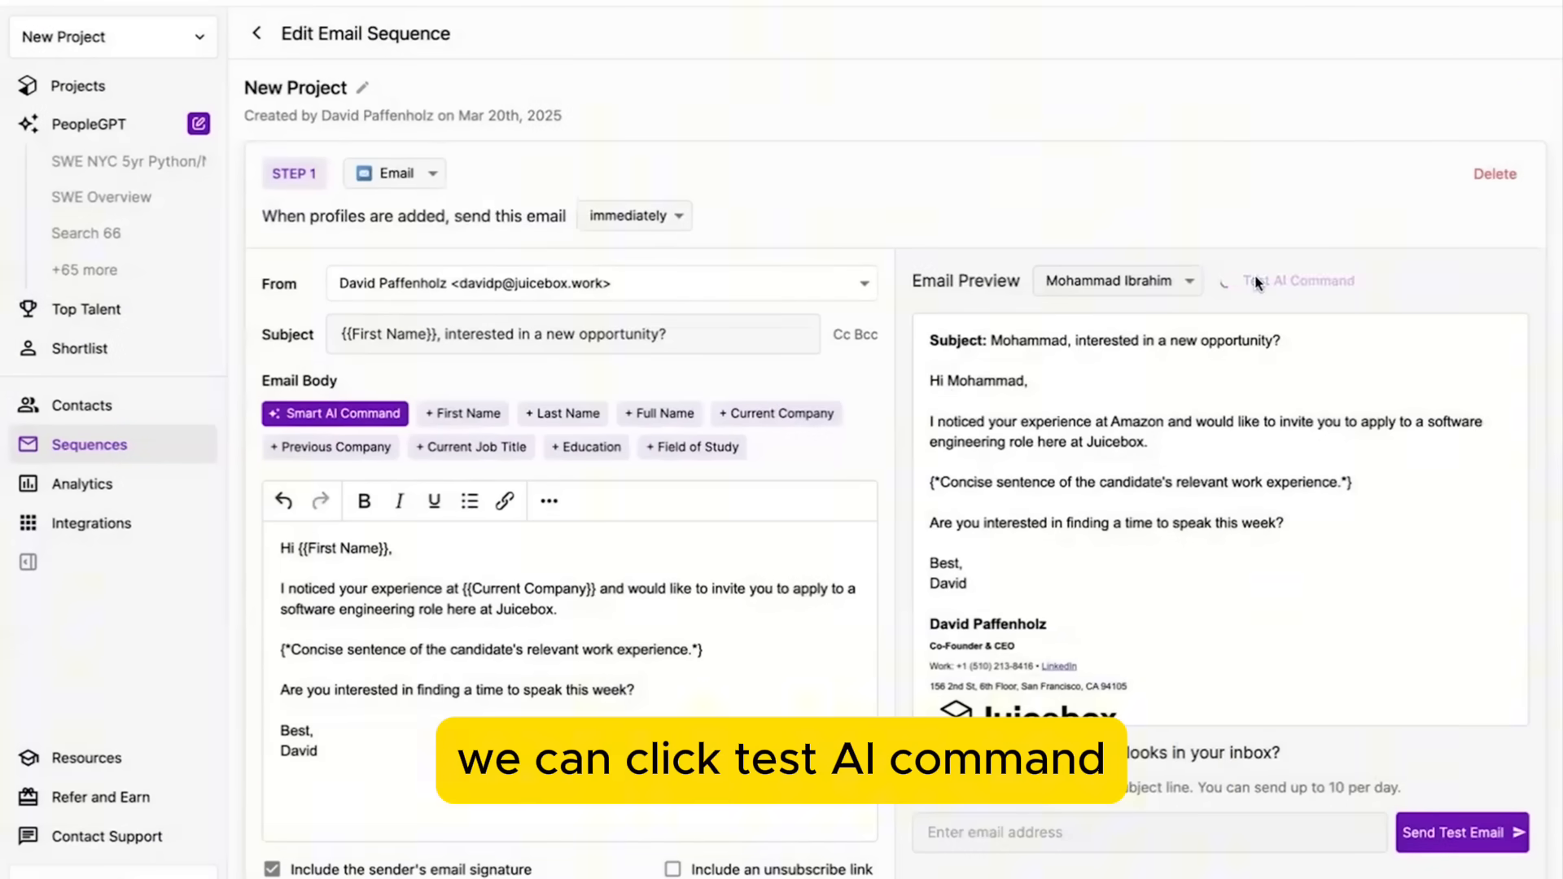
pyautogui.click(1298, 280)
pyautogui.write(', focus specifically on their work with')
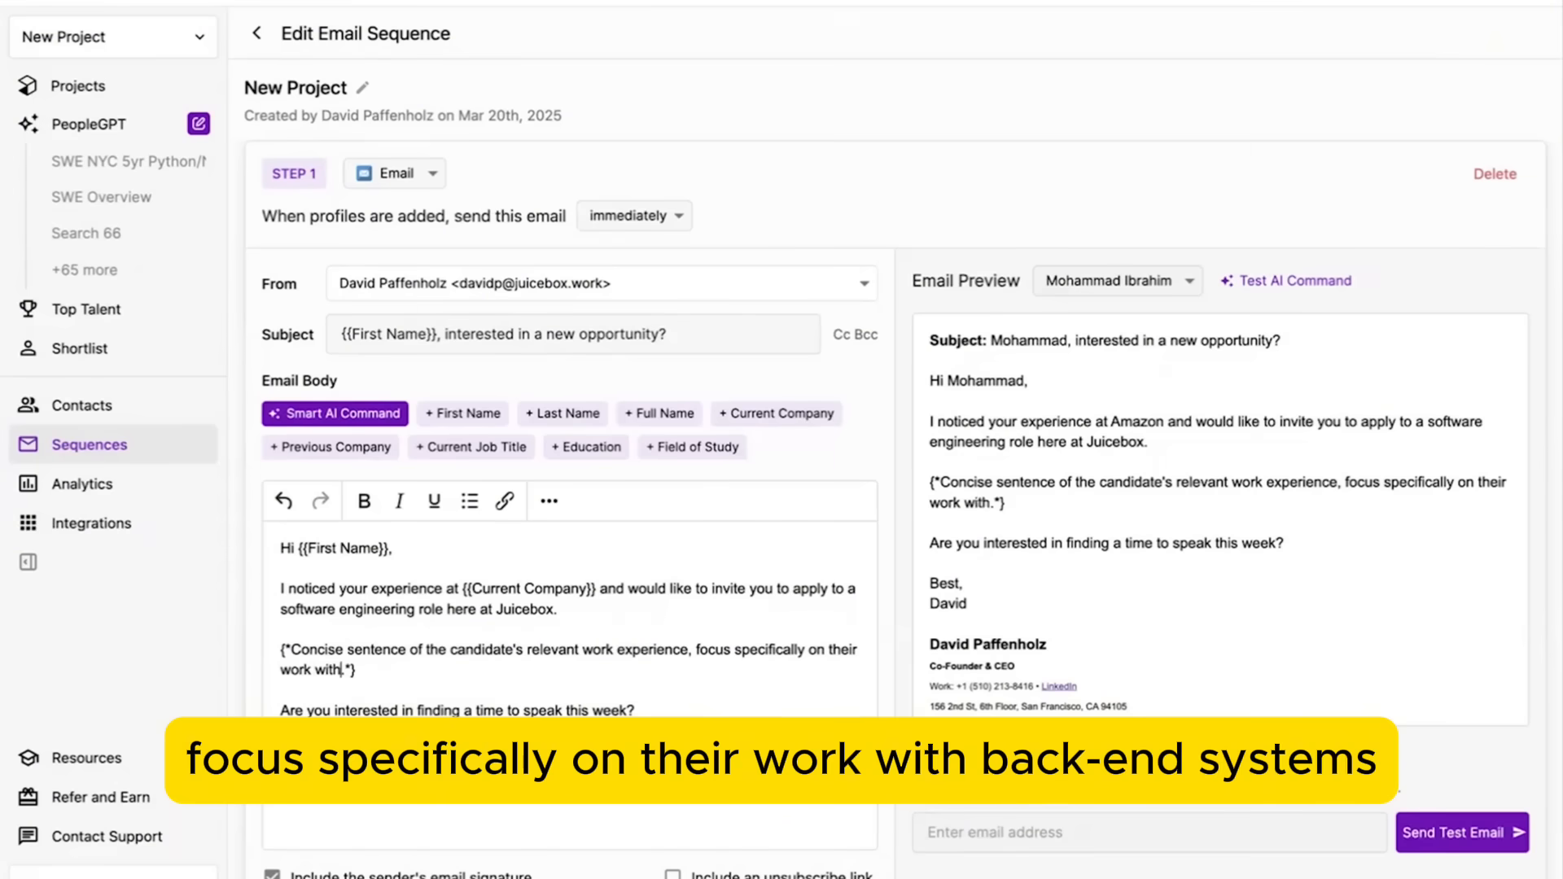
pyautogui.write('backend systems')
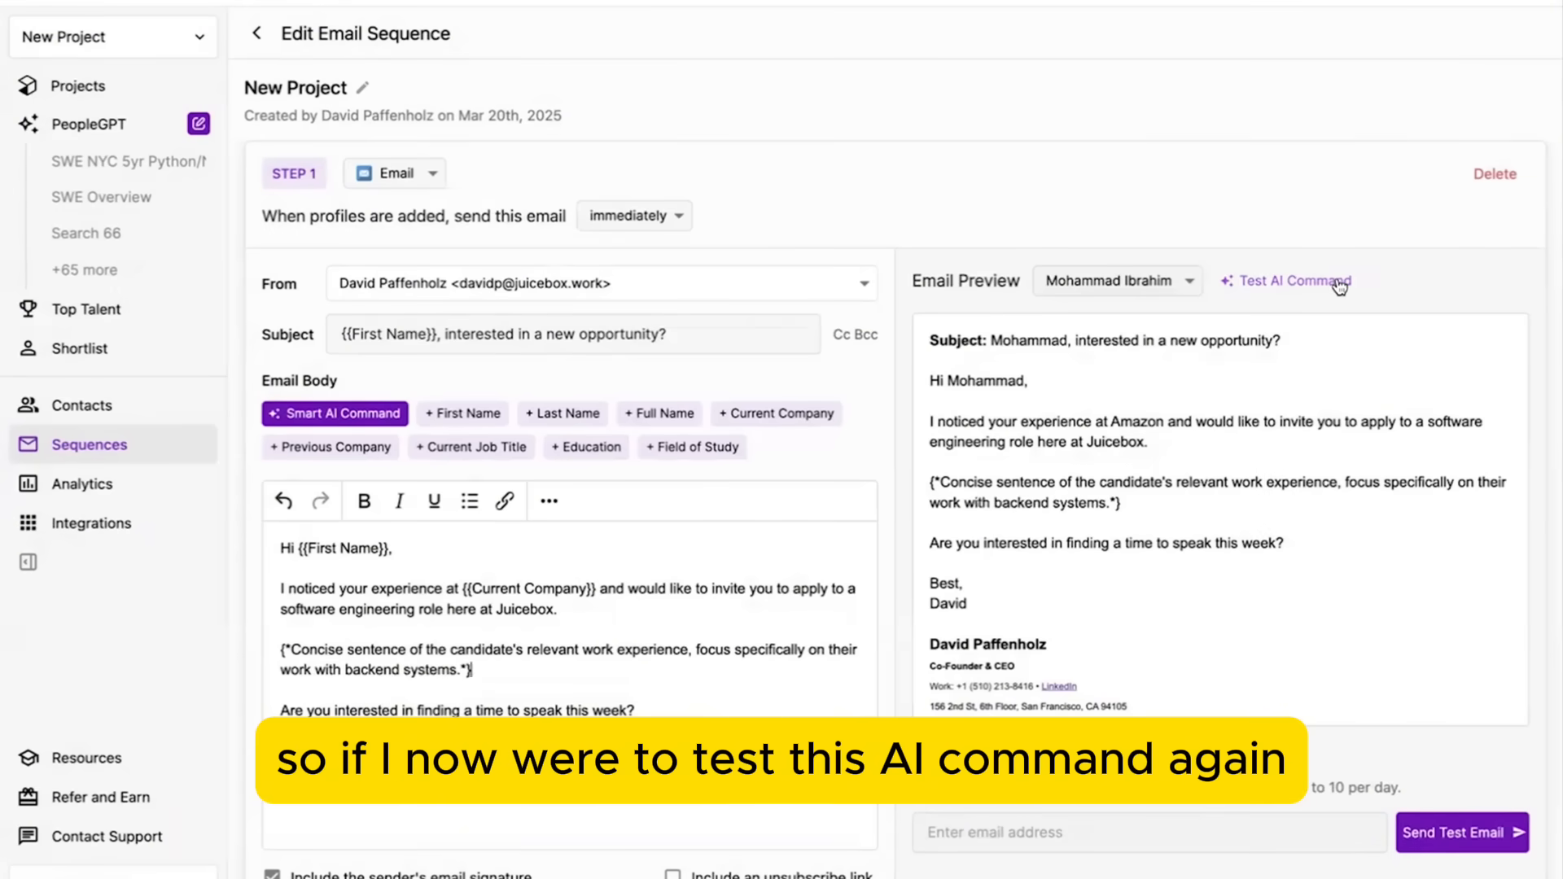
pyautogui.click(1293, 280)
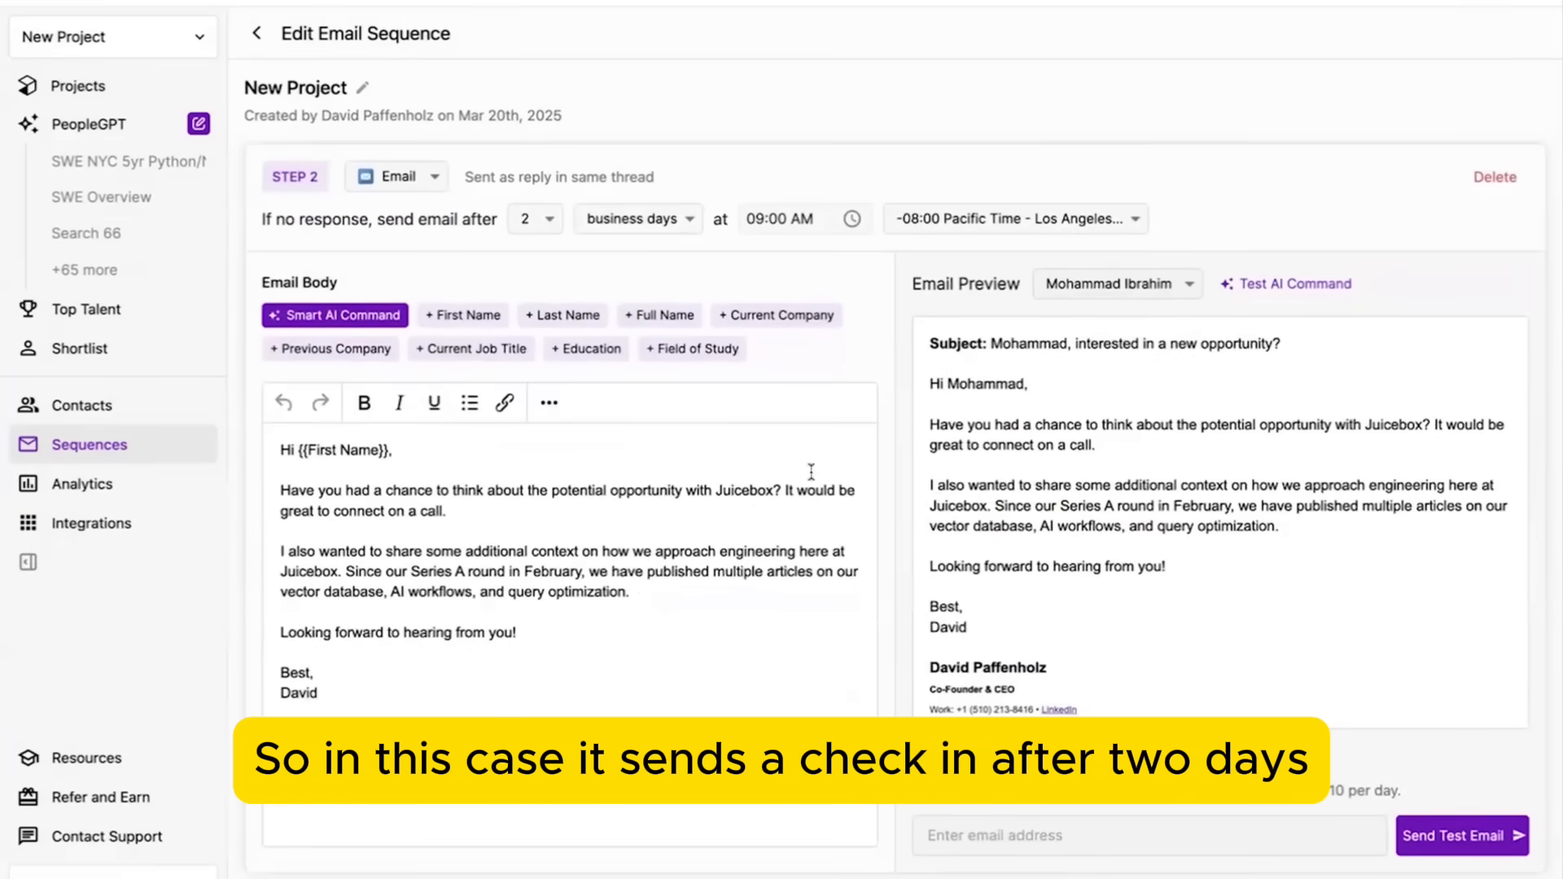
pyautogui.scroll(-3)
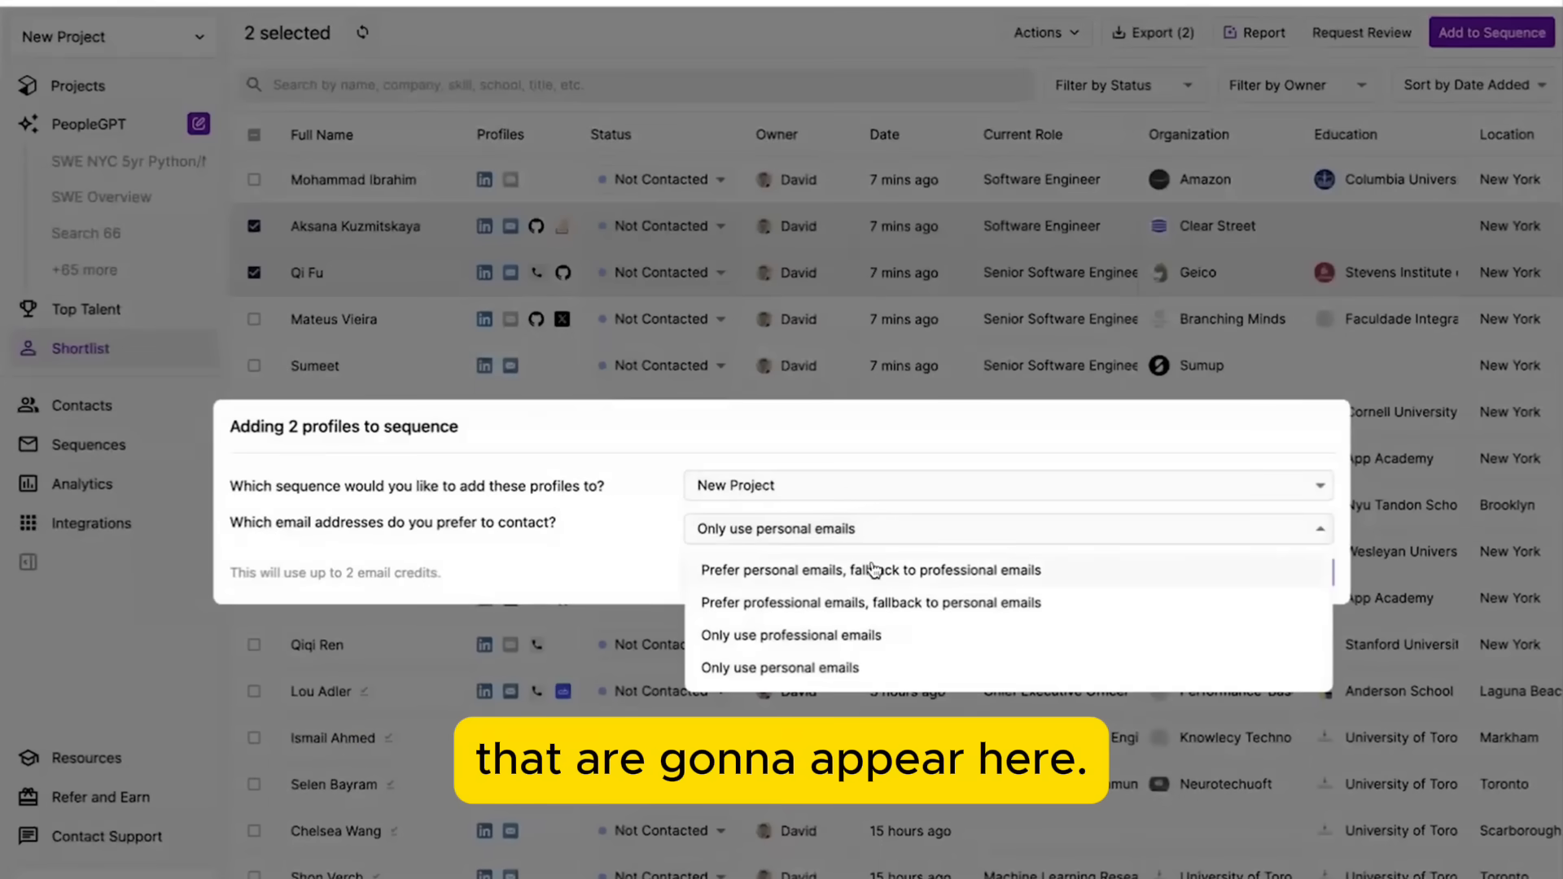
# Step: Prefer personal emails with professional fallback for New Project and preview both emails
pyautogui.click(870, 568)
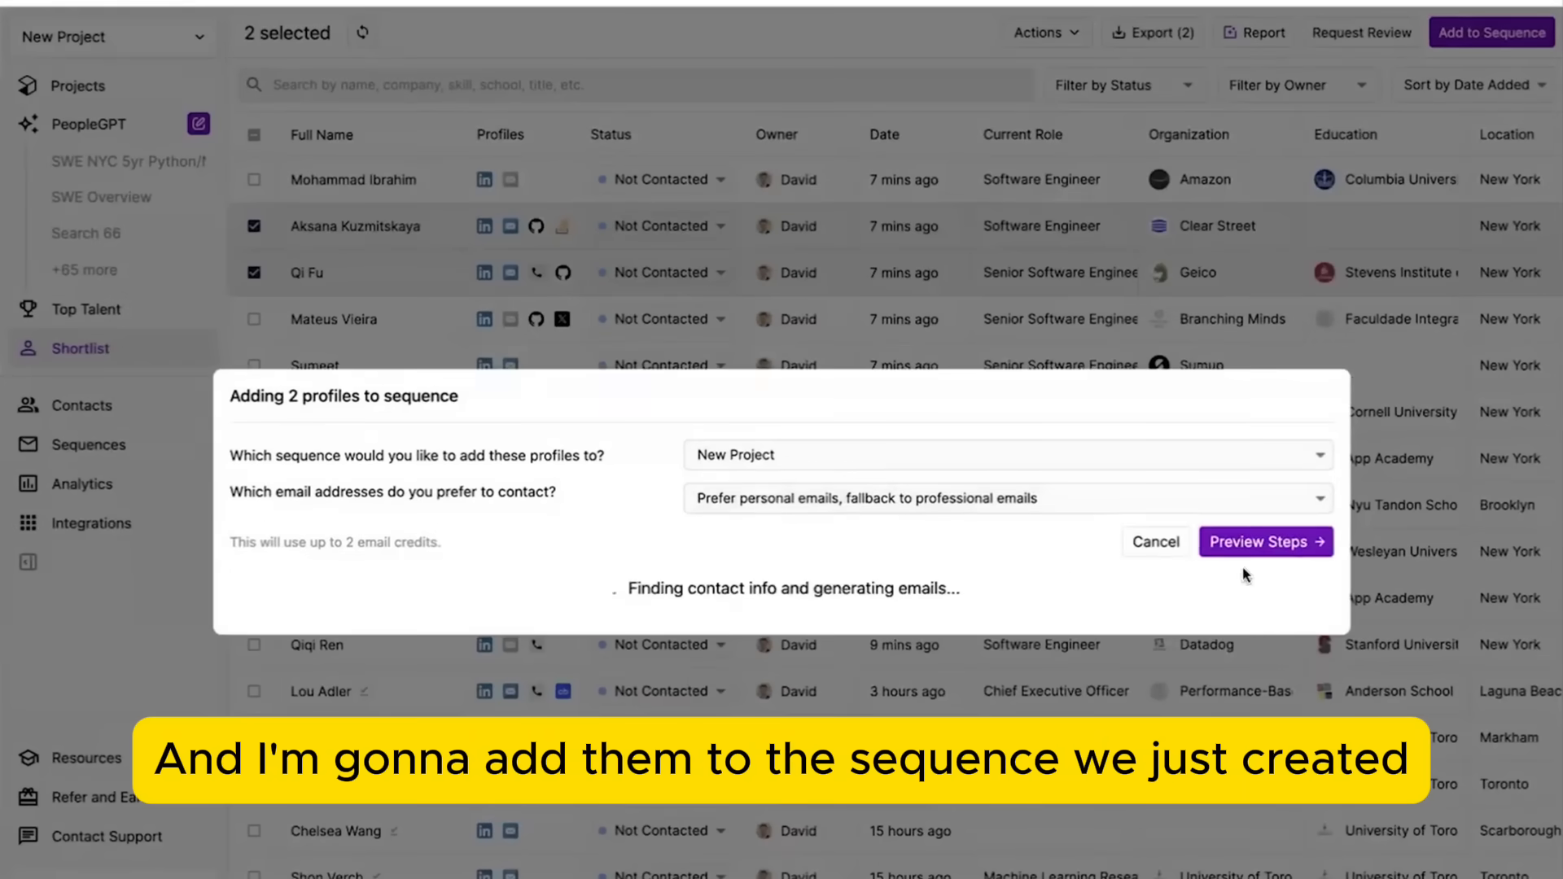
pyautogui.click(1264, 541)
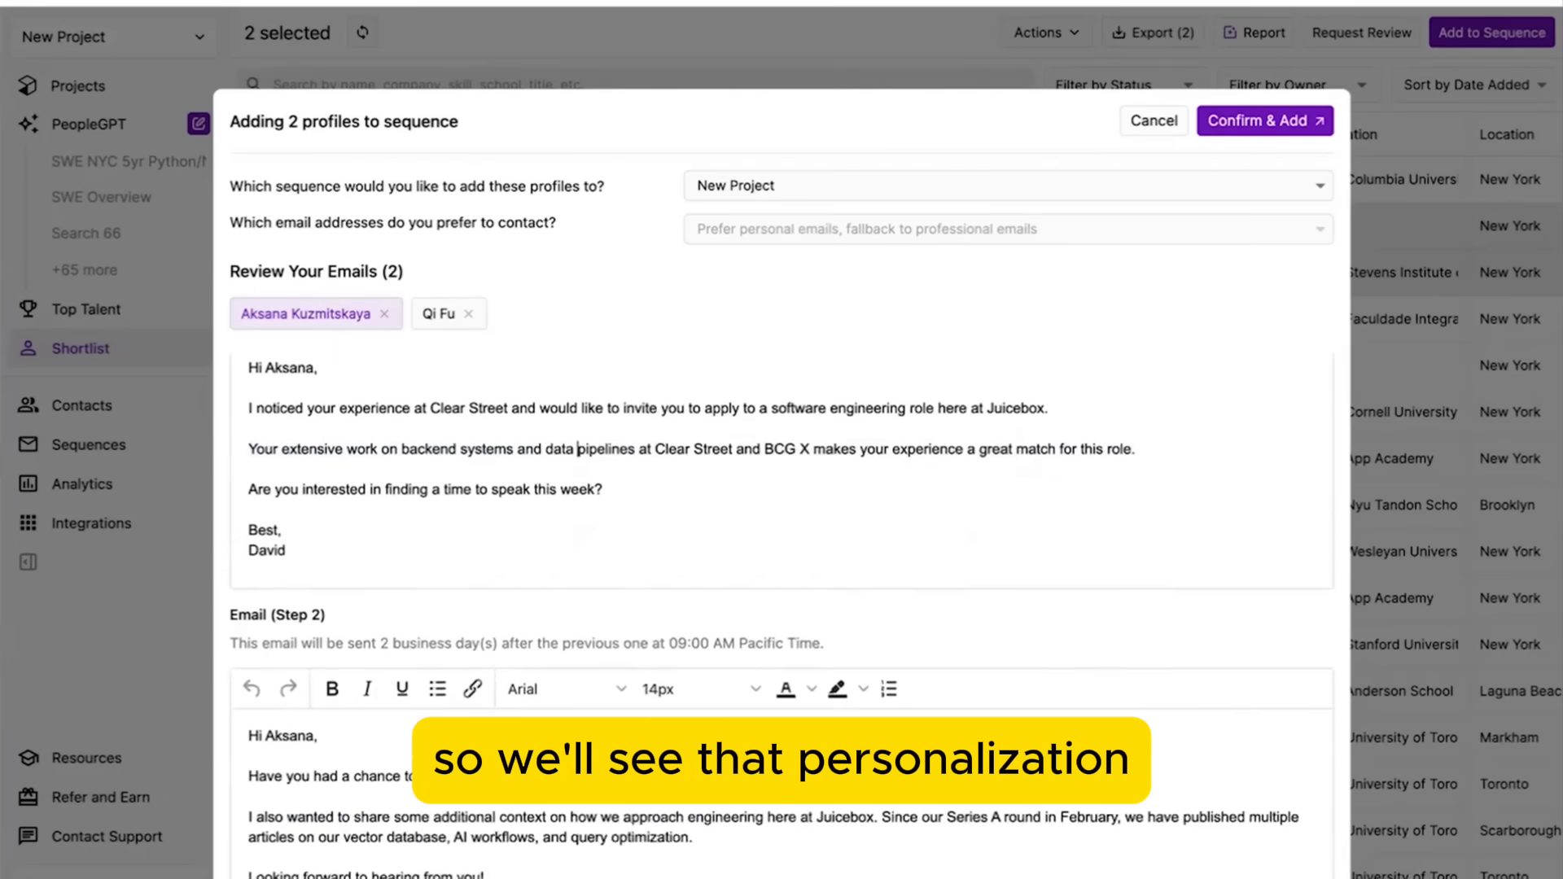
# Step: Confirm adding the 2 profiles to the New Project sequence
pyautogui.click(439, 312)
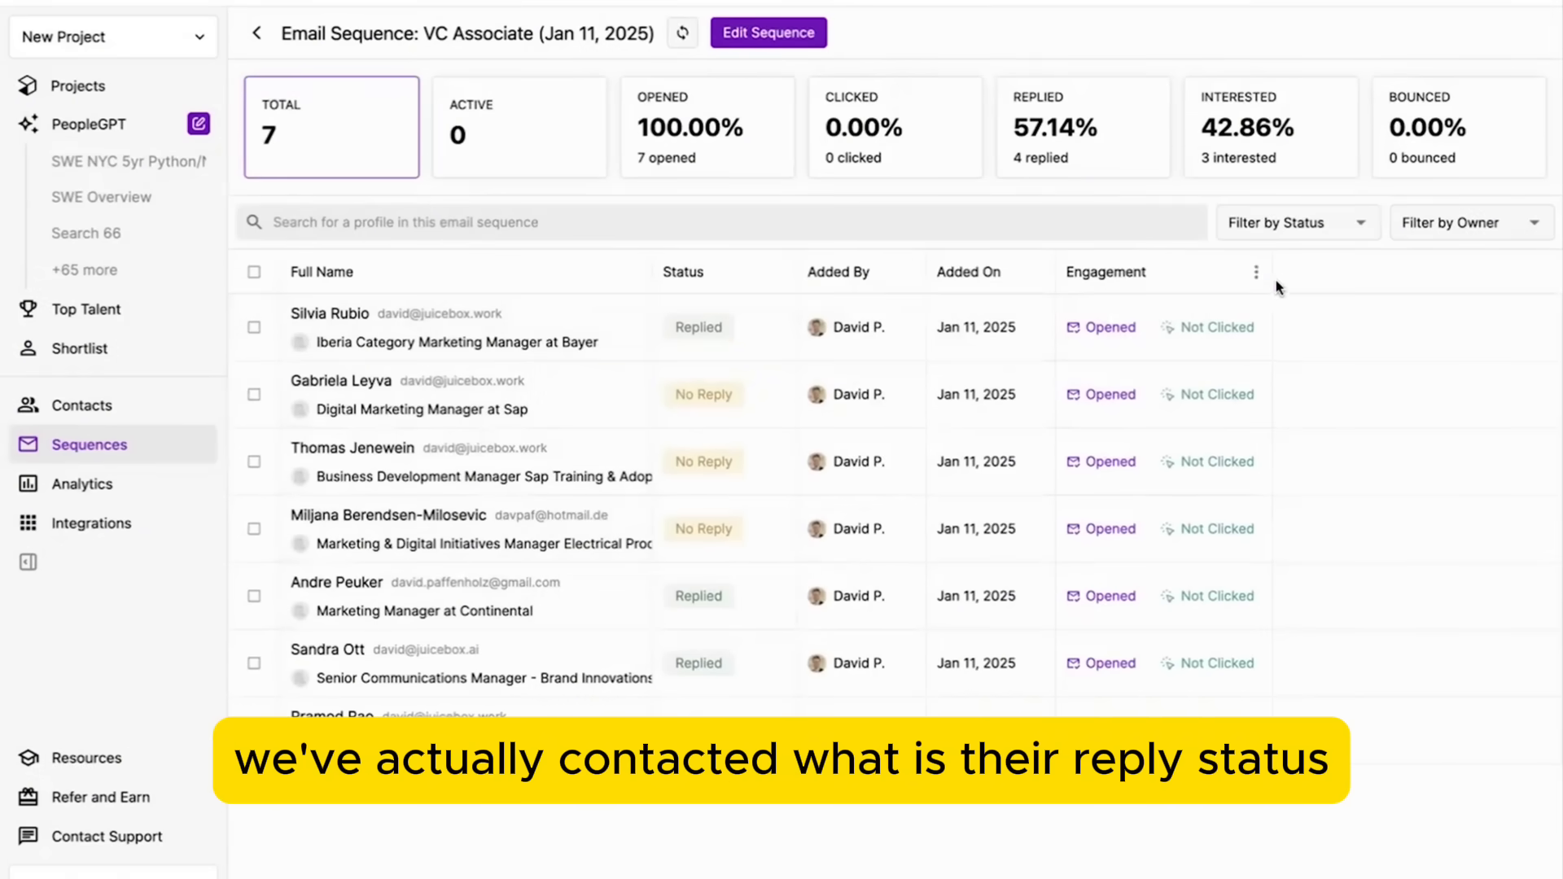
# Step: Open the VC Associate sequence to review its opened, replied and interested stats
pyautogui.click(328, 328)
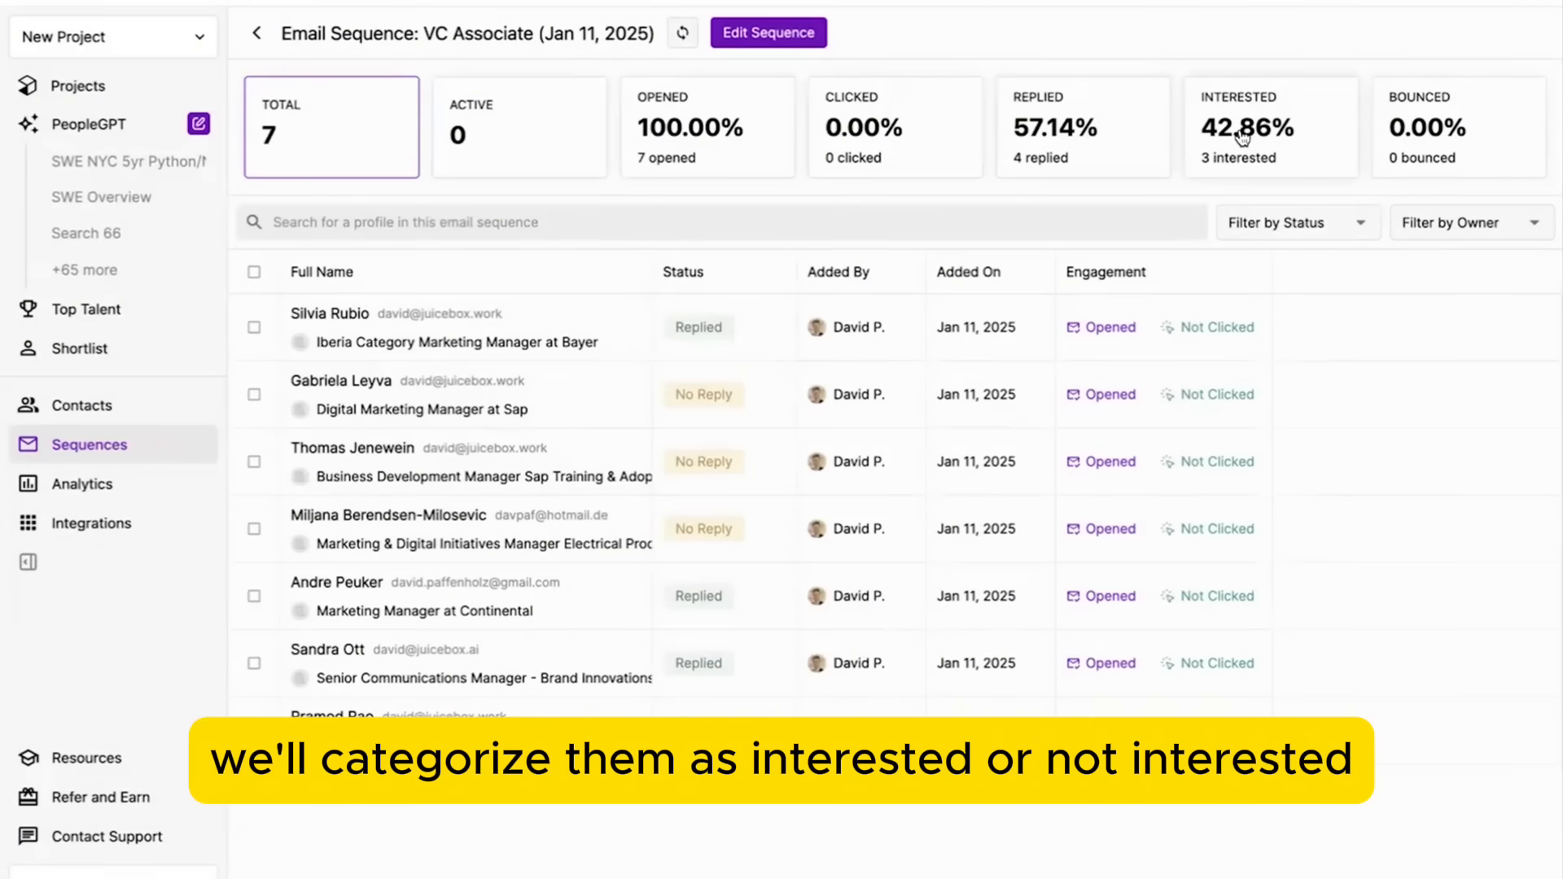
pyautogui.moveTo(267, 43)
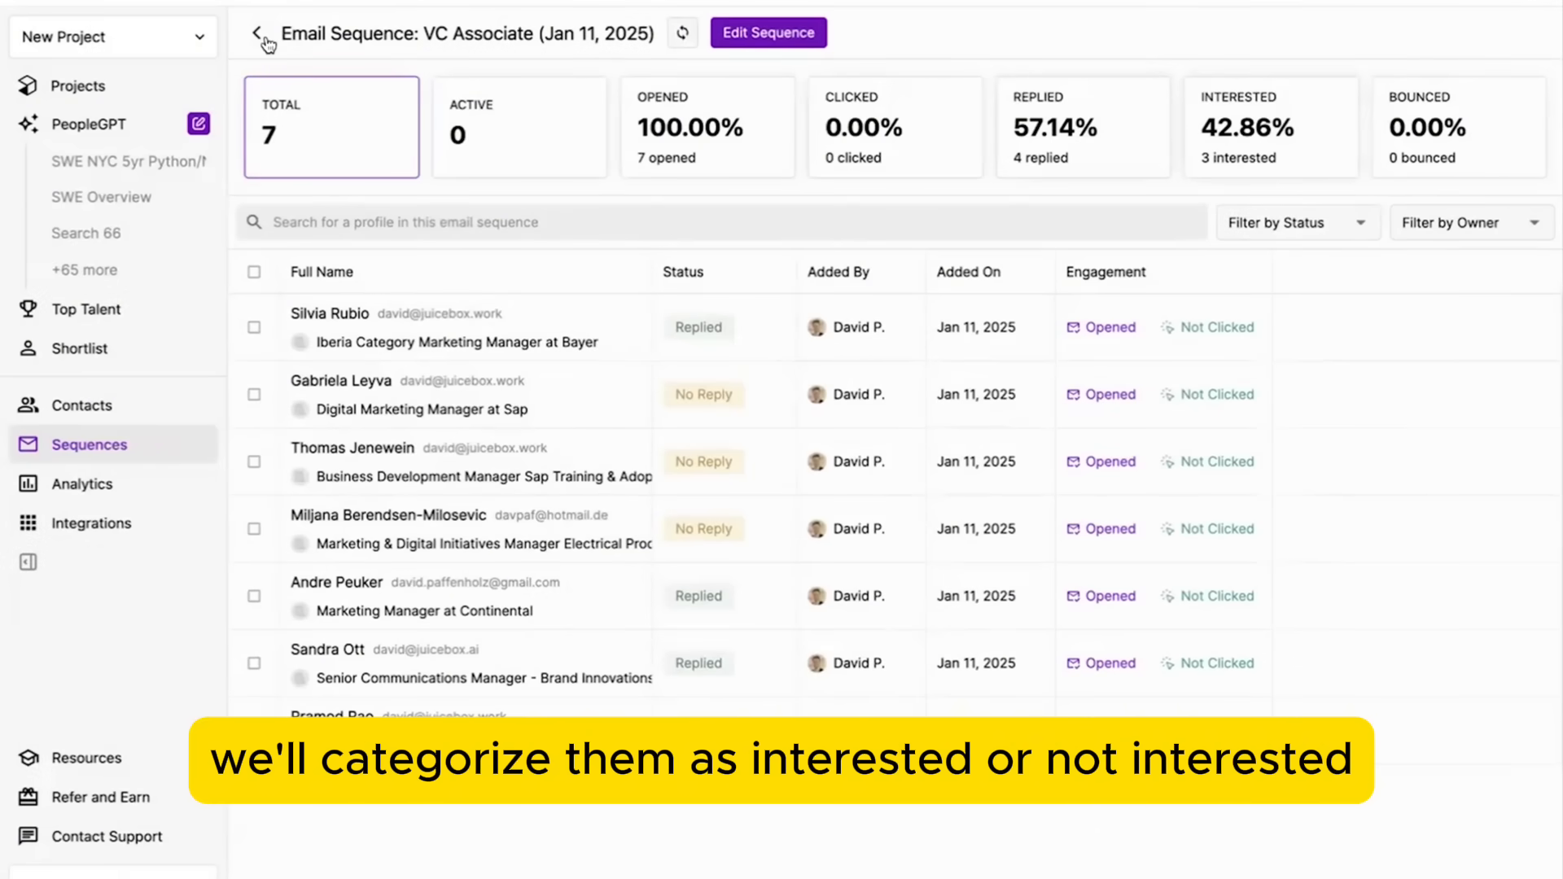